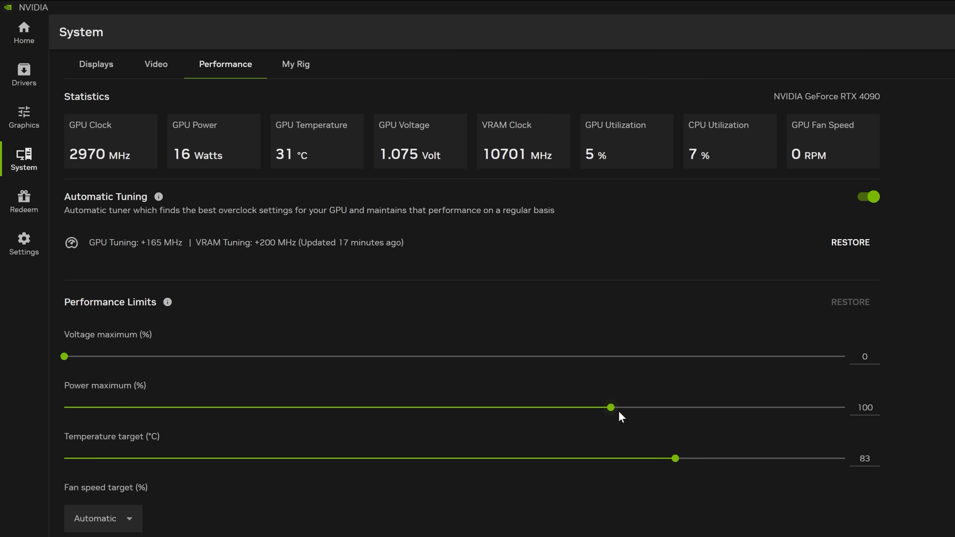
Raise the GPU Power maximum (%) limit with the performance slider
{"action": "left_click_drag", "start_coordinate": [610, 407], "coordinate": [846, 406]}
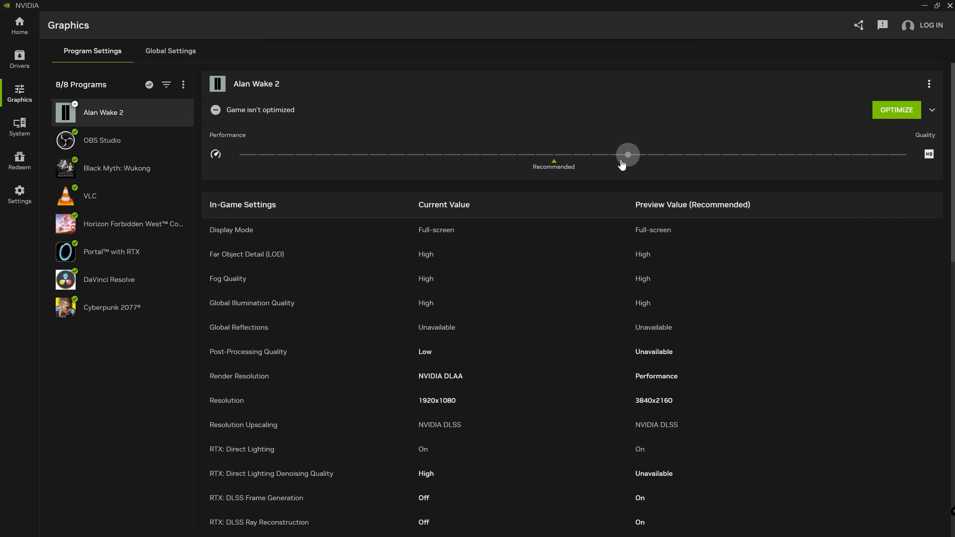
Move Alan Wake 2's Performance–Quality slider just past the Recommended point
{"action": "left_click", "coordinate": [170, 50]}
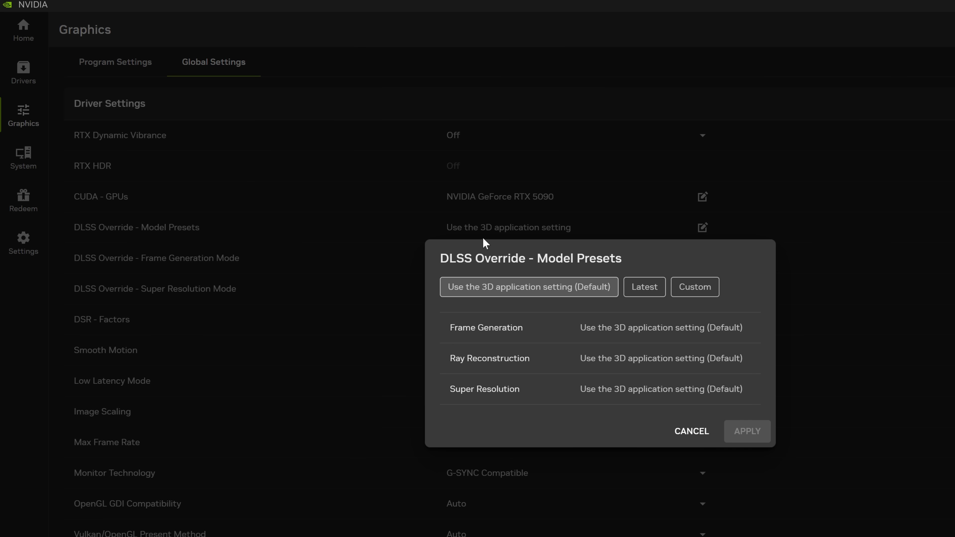
Apply the Latest DLSS model presets for Frame Generation, Ray Reconstruction and Super Resolution
{"action": "left_click", "coordinate": [644, 286]}
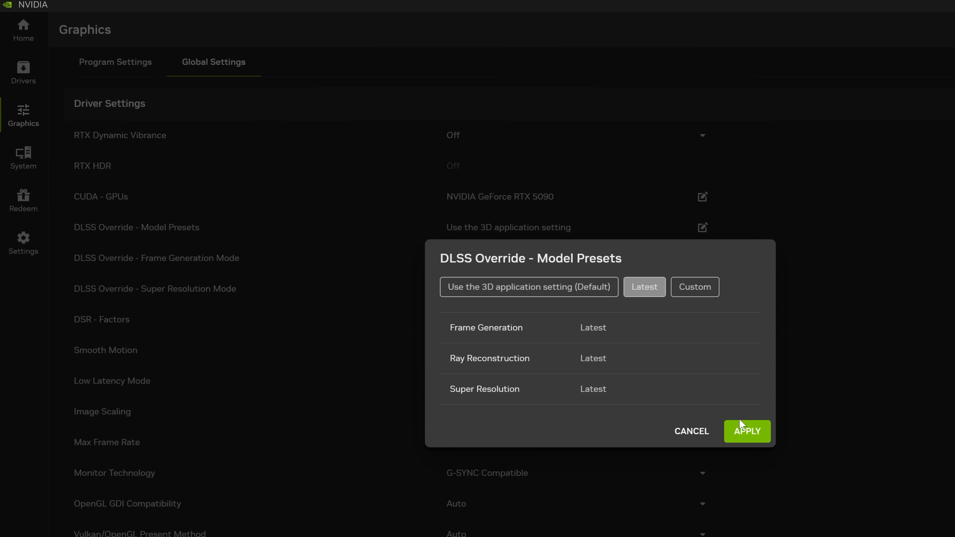
{"action": "left_click", "coordinate": [746, 431]}
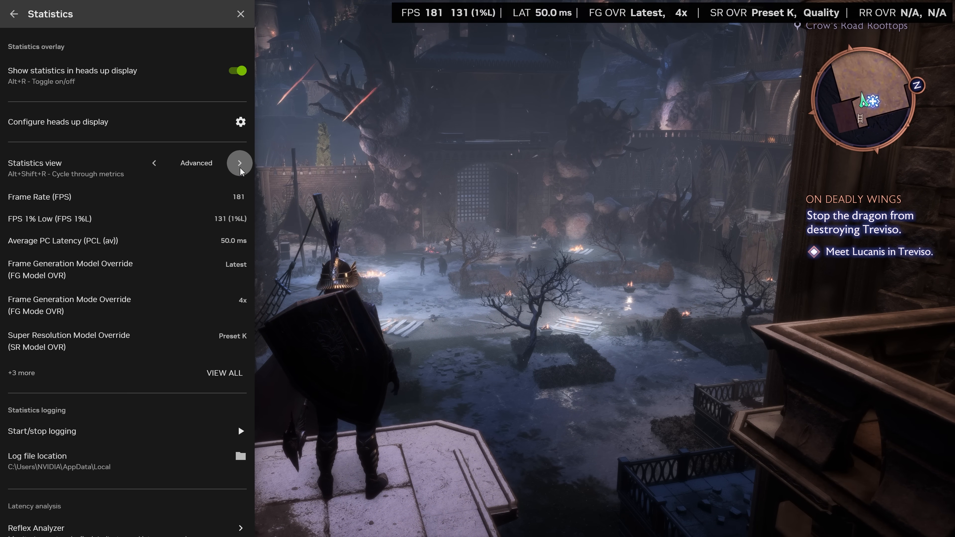
Cycle the in-game Statistics overlay to its next statistics view
{"action": "left_click", "coordinate": [239, 163]}
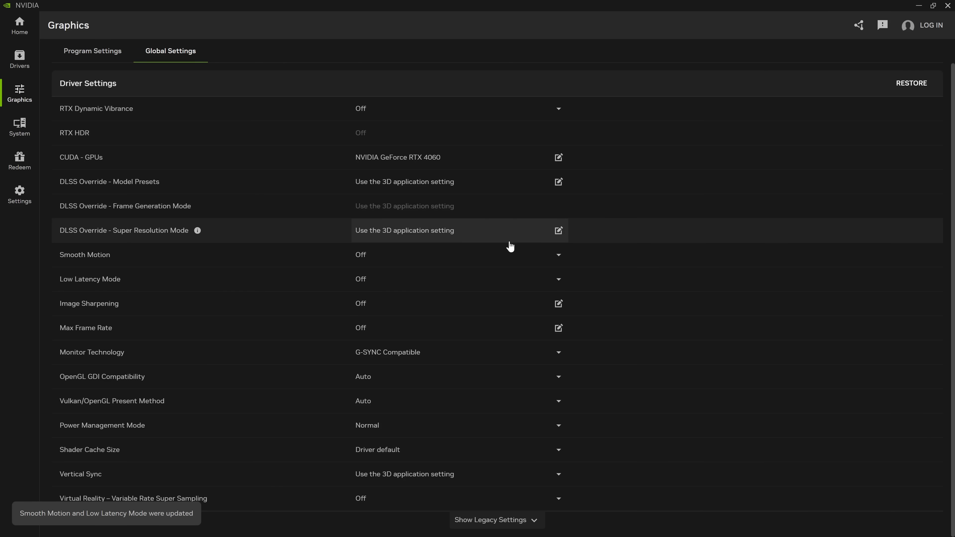
Show the Off/On choices for the global Smooth Motion setting
{"action": "left_click", "coordinate": [556, 279]}
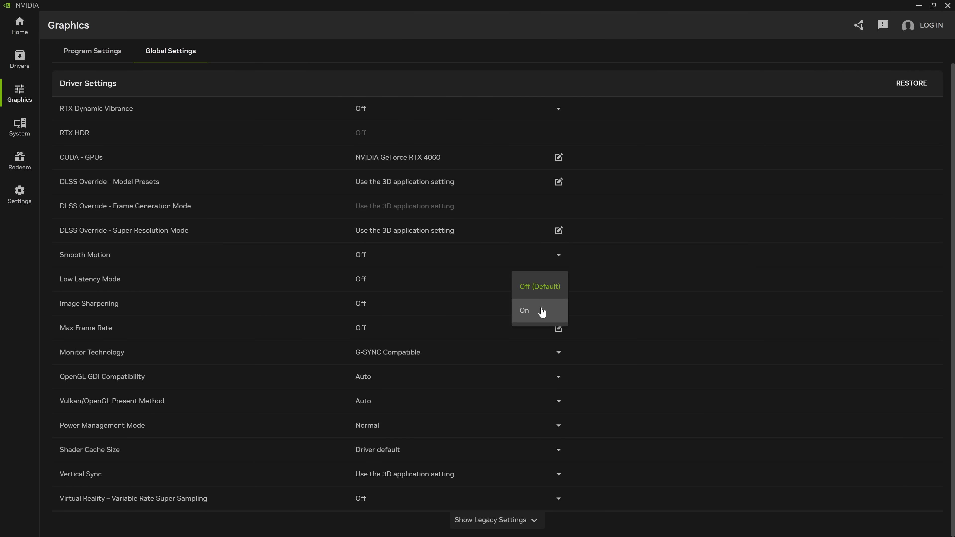